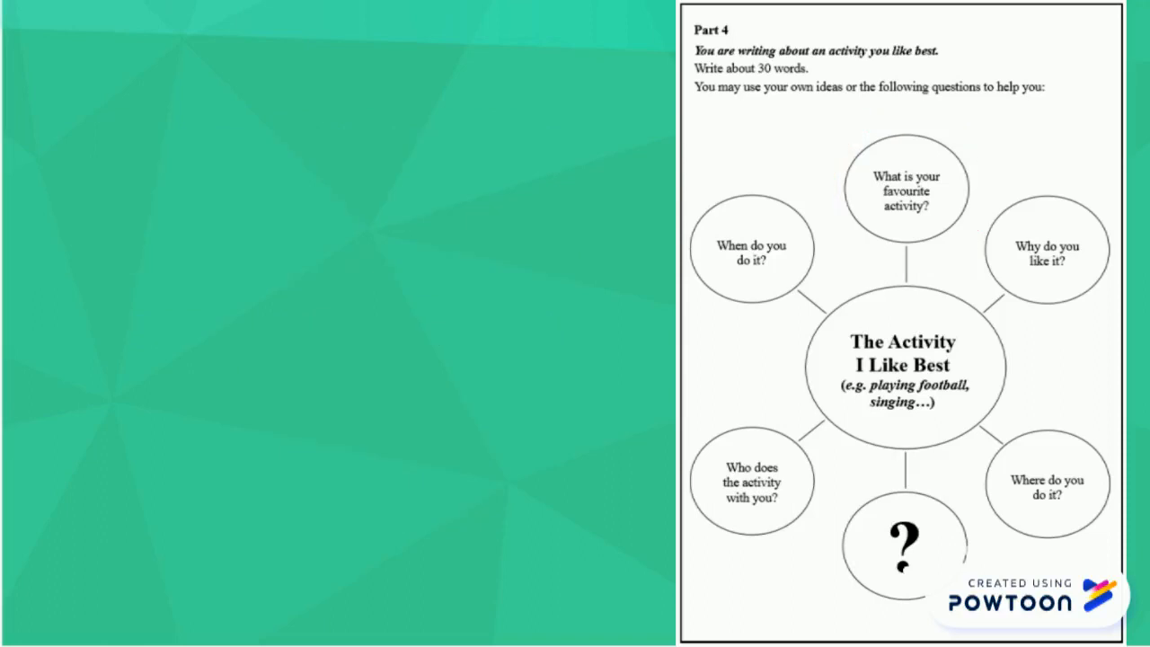
Place a red circle over the "Why do you like it?" question bubble on the mind map.
{"action": "left_click", "coordinate": [1046, 250]}
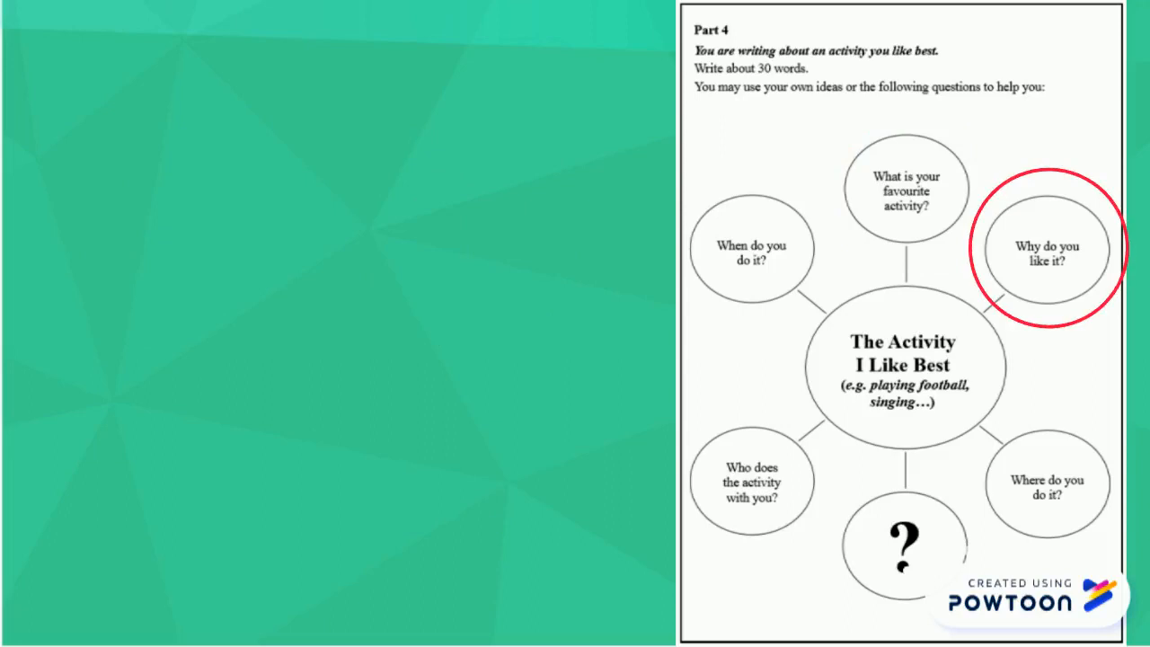